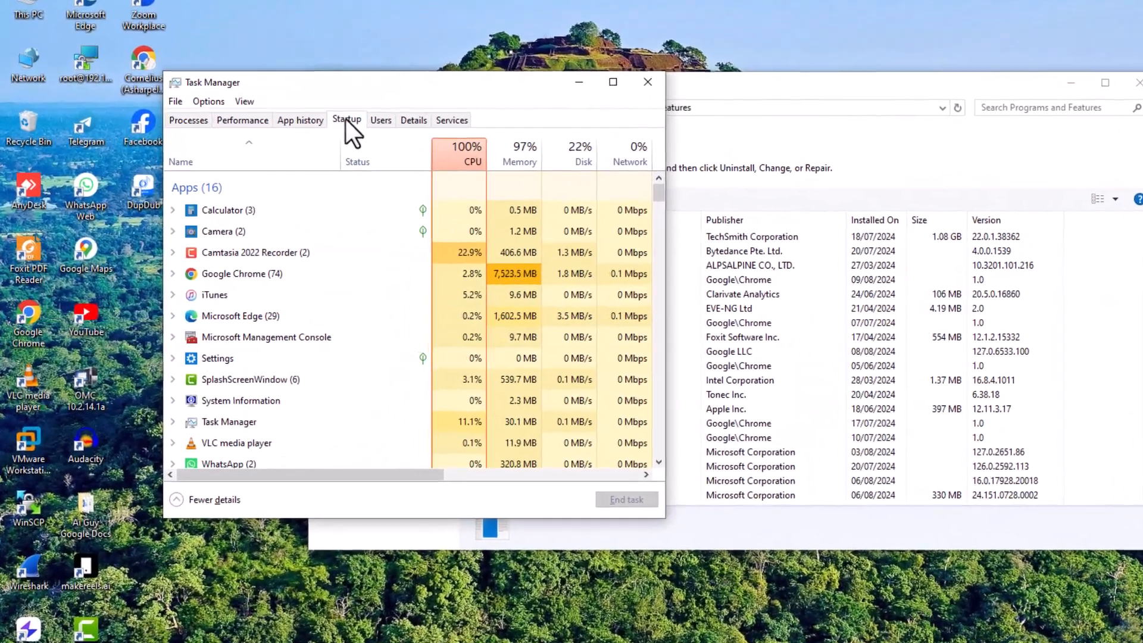
Show the Startup tab listing apps that launch at startup
{"action": "left_click", "coordinate": [347, 120]}
{"action": "type", "text": "settings"}
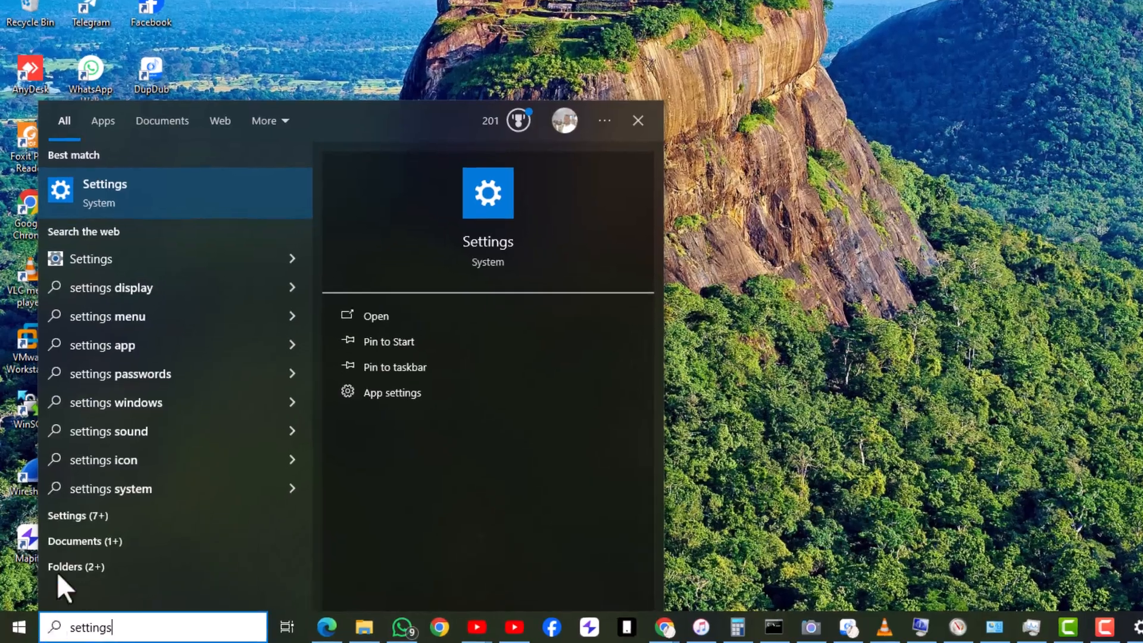
Launch Settings from the search results and go to the Apps category
{"action": "left_click", "coordinate": [376, 315]}
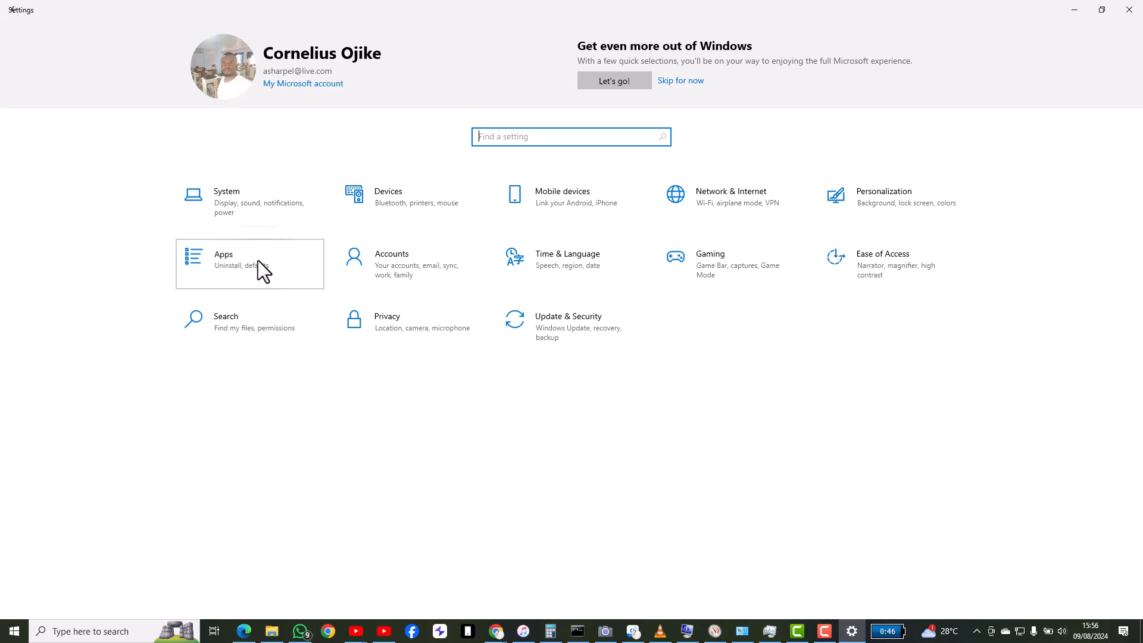
{"action": "left_click", "coordinate": [249, 259]}
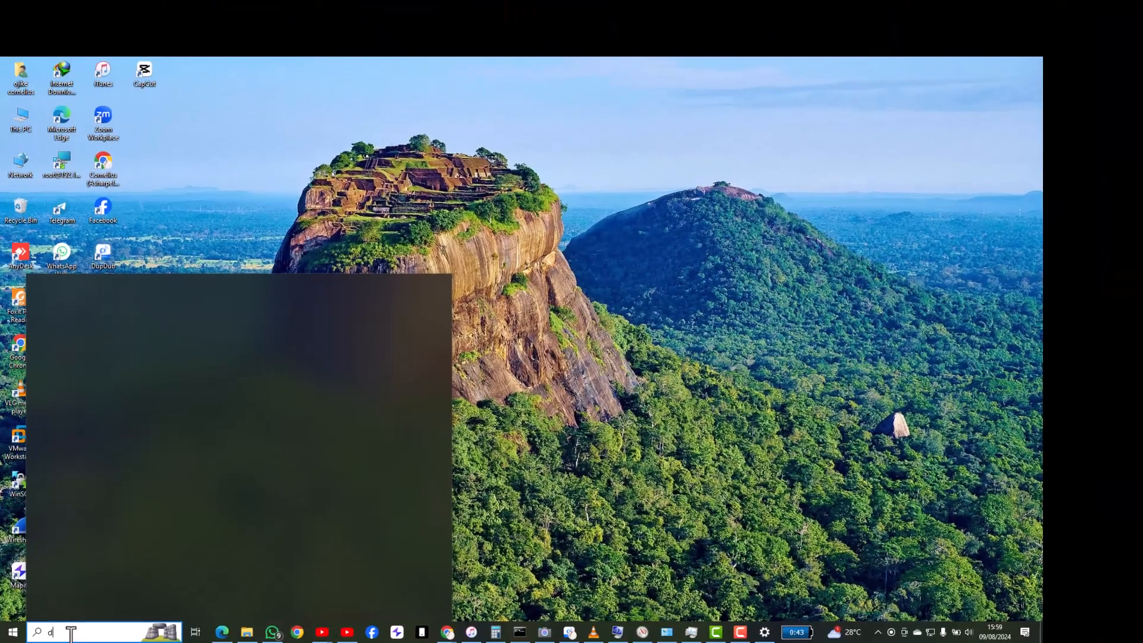
Search 'disk clean' and launch the Disk Cleanup best match
{"action": "type", "text": "isk clean"}
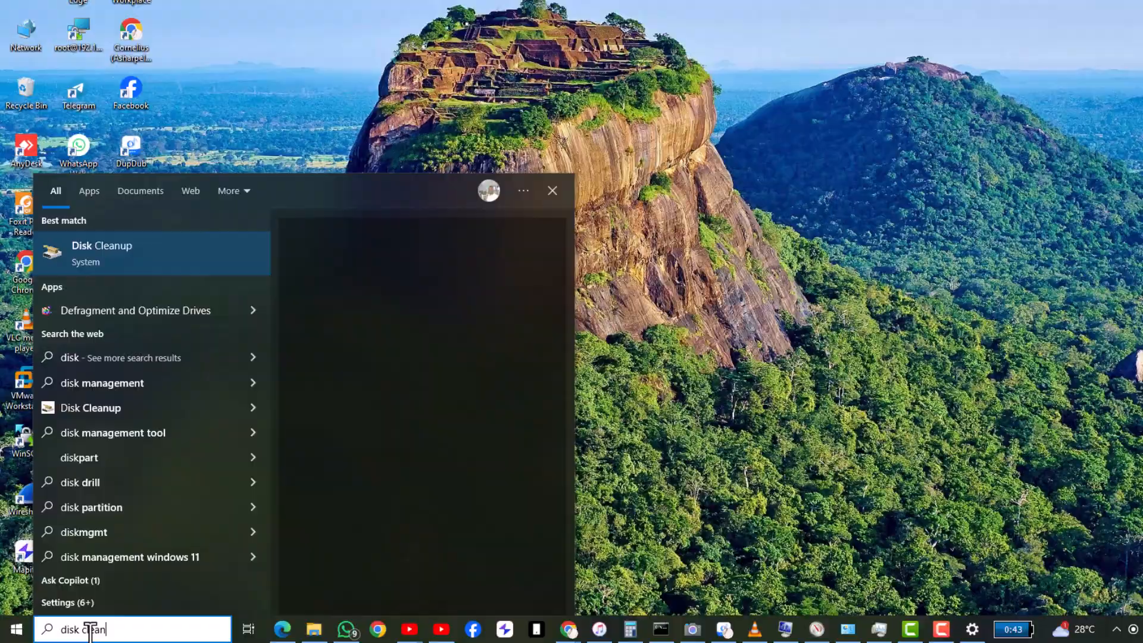
{"action": "left_click", "coordinate": [102, 253]}
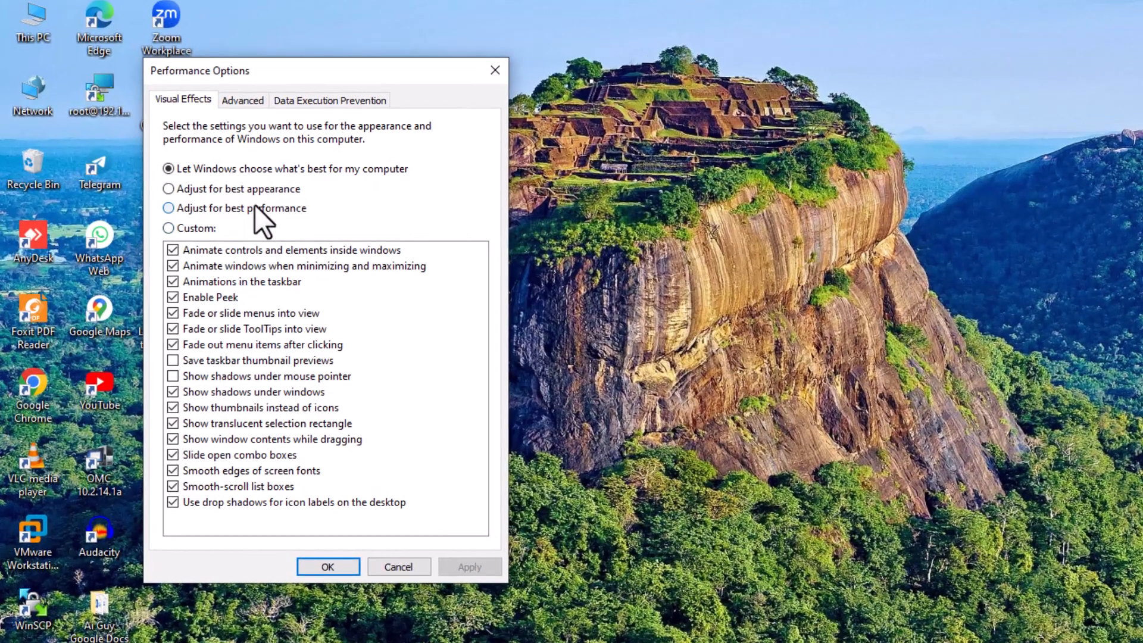
Select 'Adjust for best performance' on Visual Effects and apply it
{"action": "left_click", "coordinate": [169, 208]}
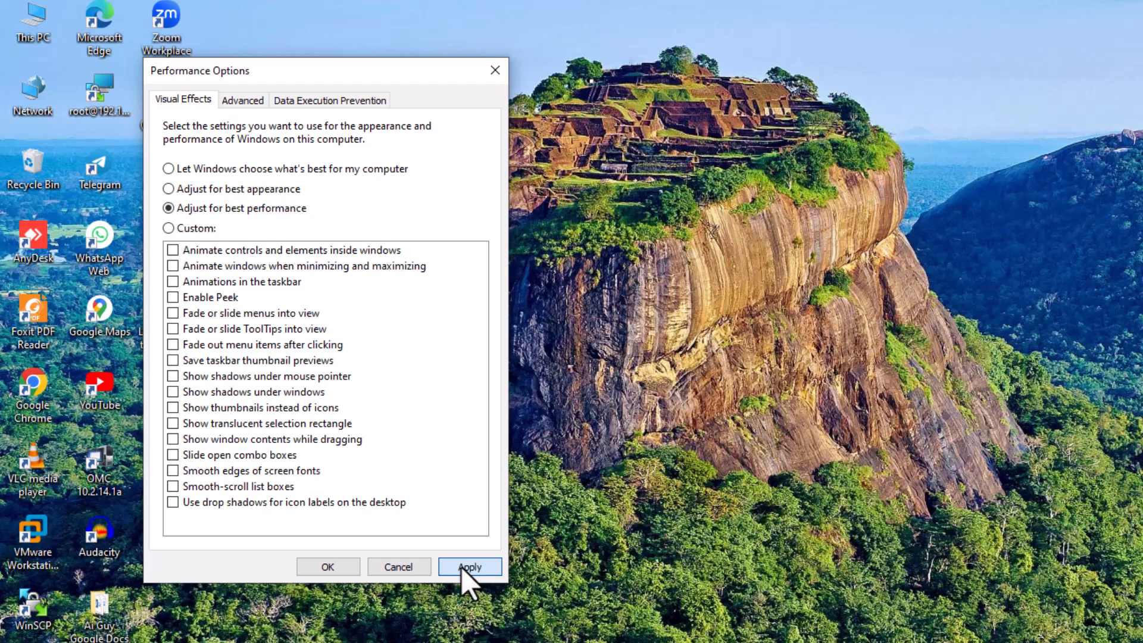
{"action": "left_click", "coordinate": [470, 566]}
{"action": "type", "text": "windows update"}
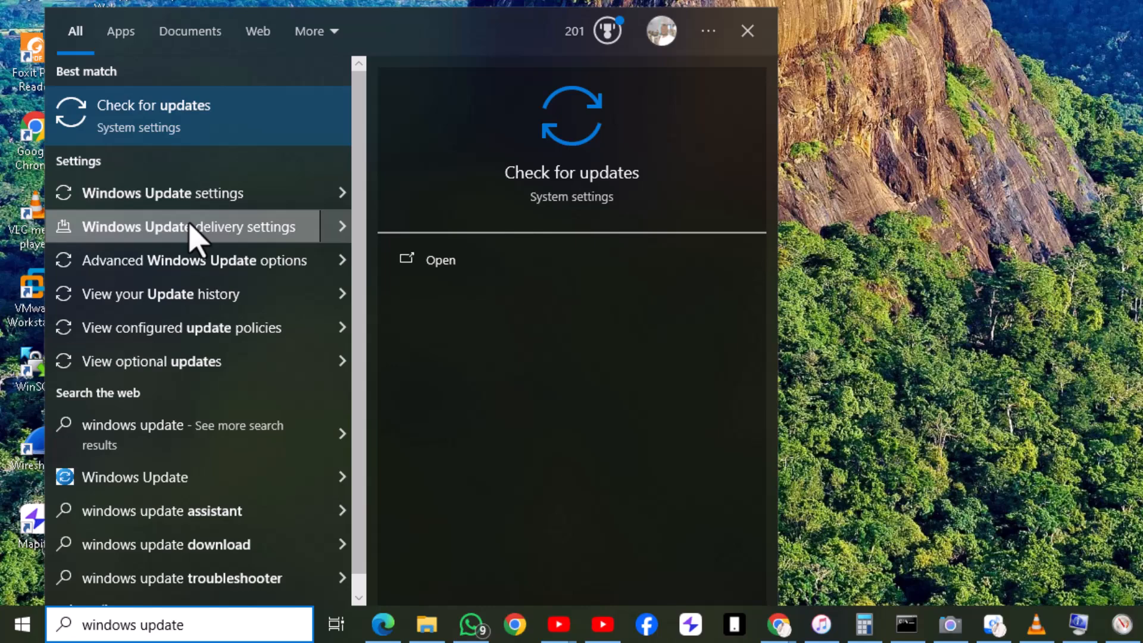
Open the Windows Update settings page and run 'Check for updates'
{"action": "left_click", "coordinate": [153, 105]}
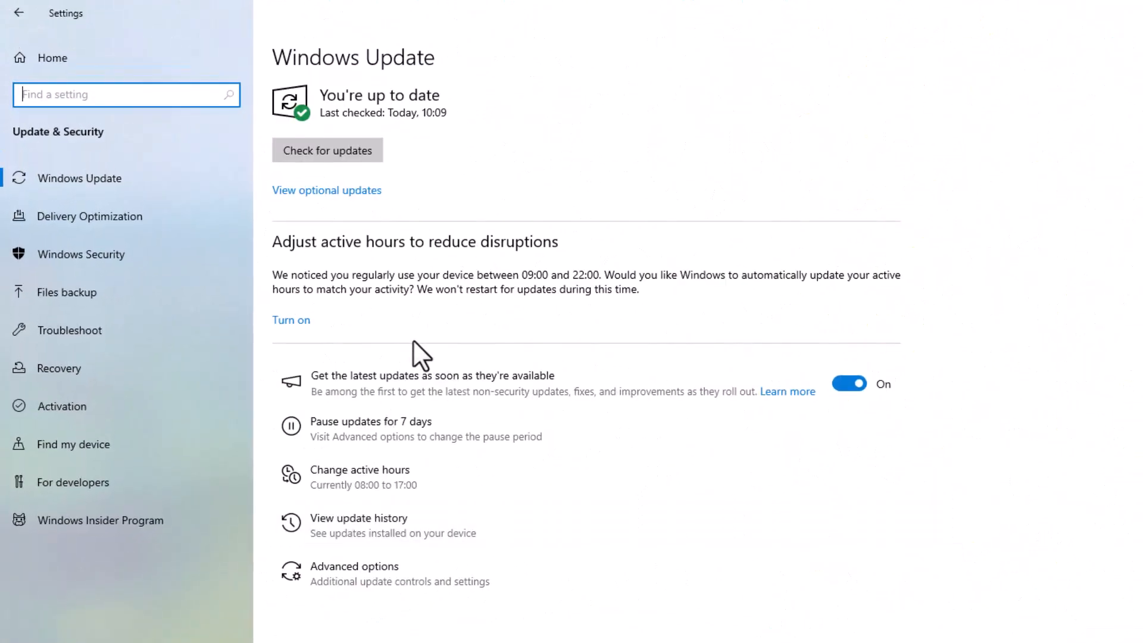
{"action": "mouse_move", "coordinate": [332, 393]}
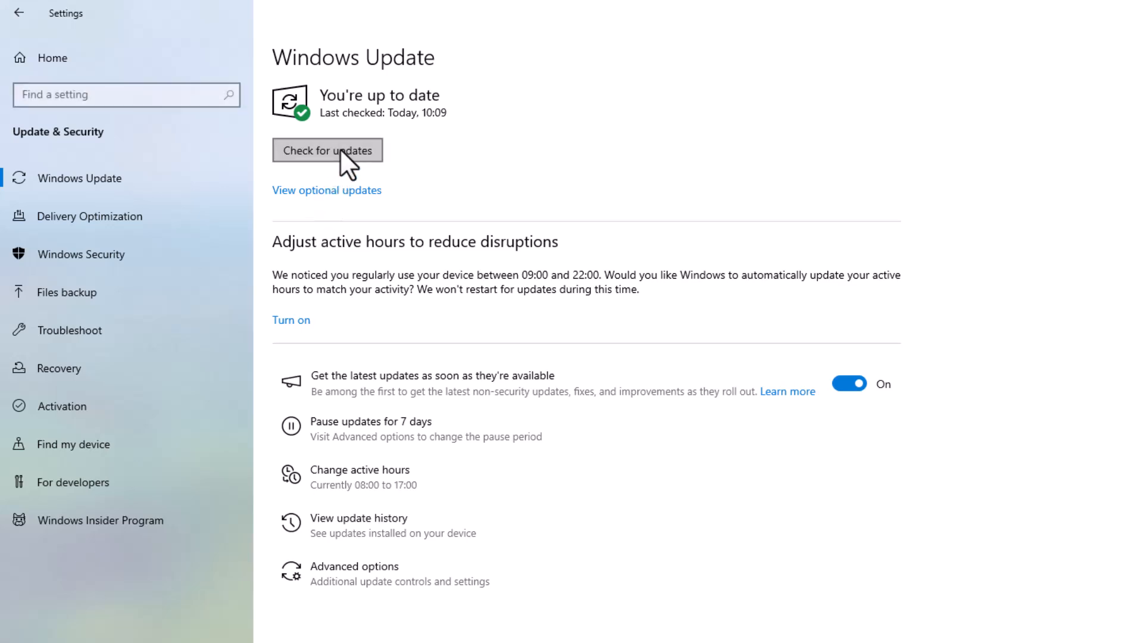
{"action": "left_click", "coordinate": [327, 150]}
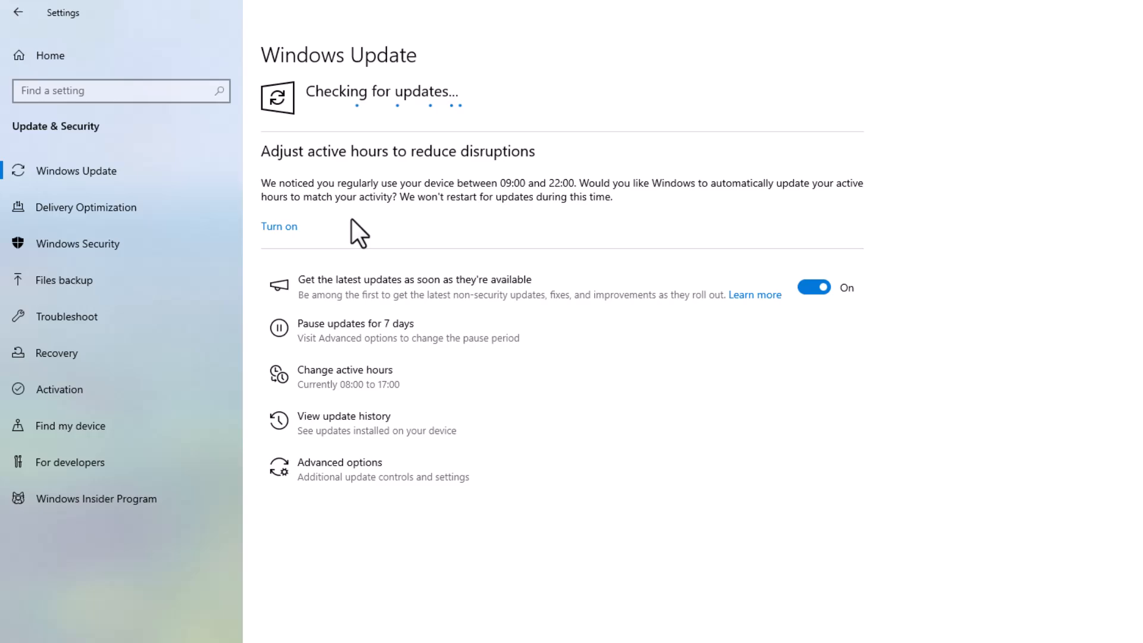